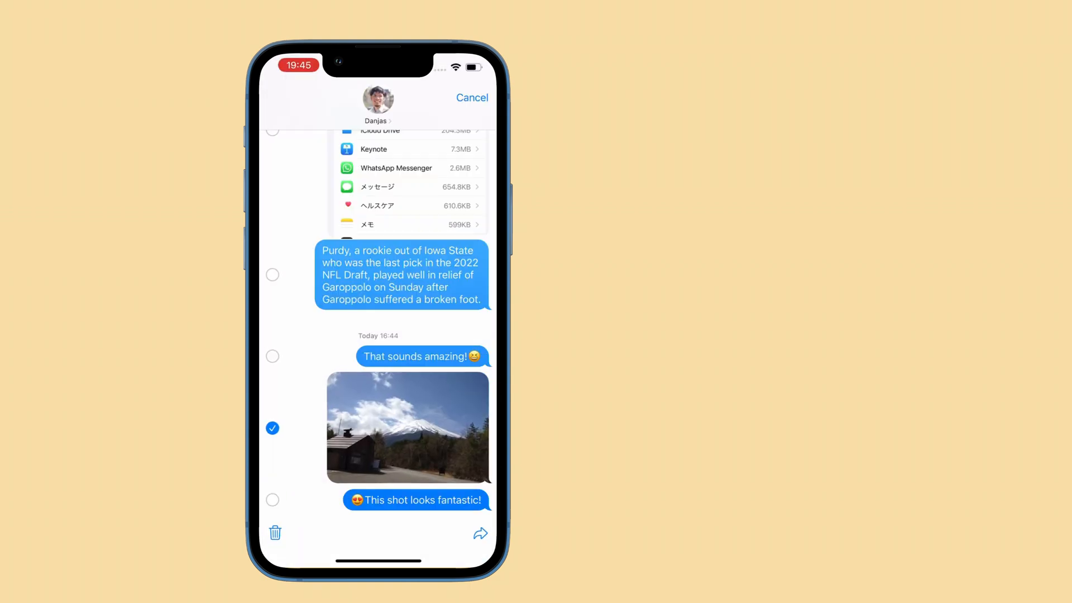
# - Delete the photo and the 'That sounds amazing!' reply, then delete the whole conversation
pyautogui.click(272, 356)
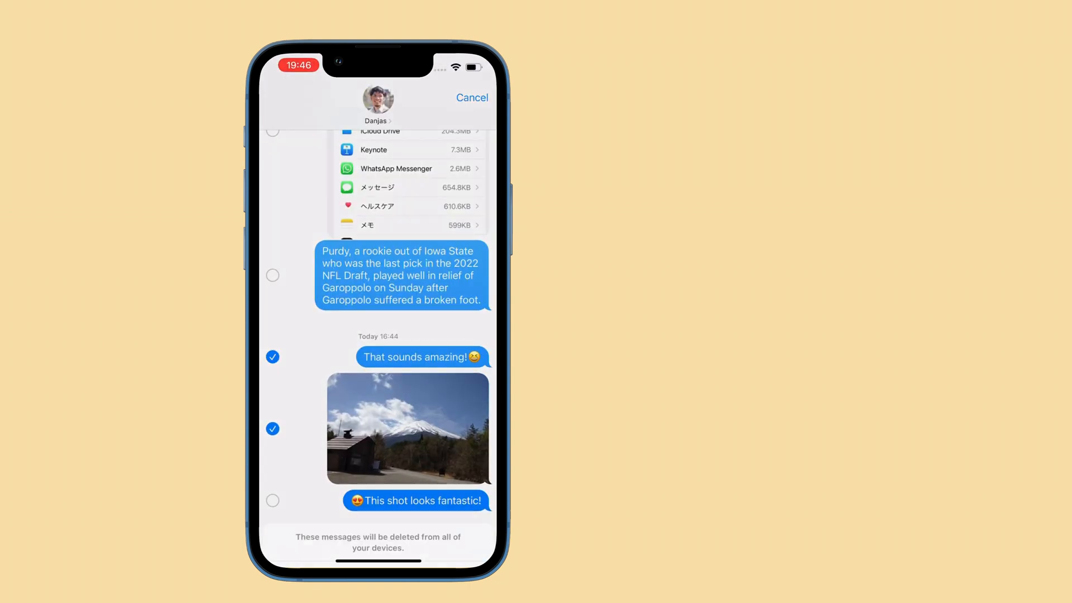
pyautogui.click(471, 97)
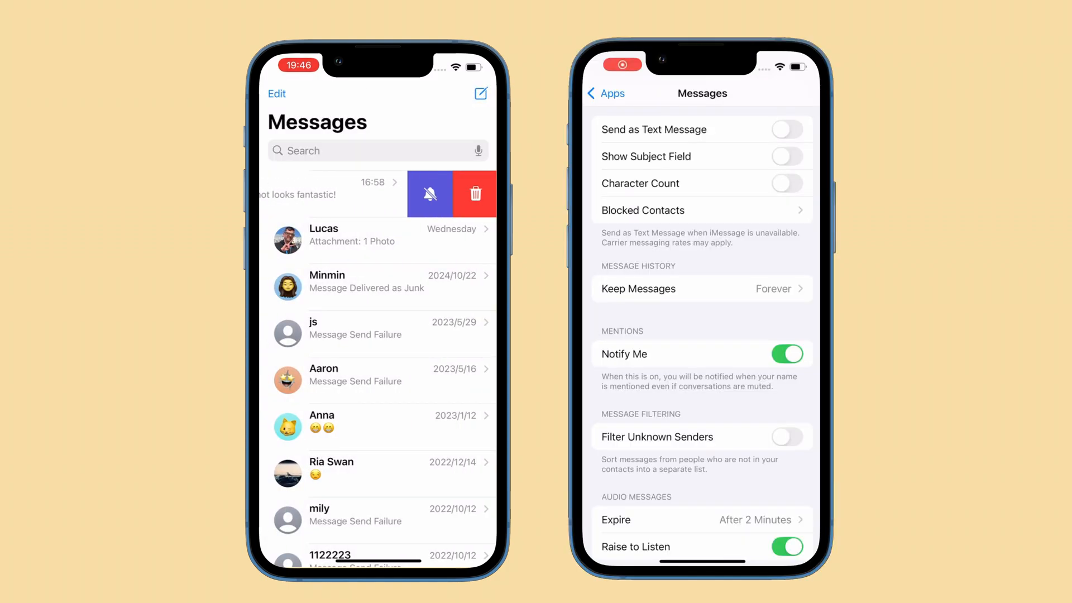
pyautogui.click(700, 288)
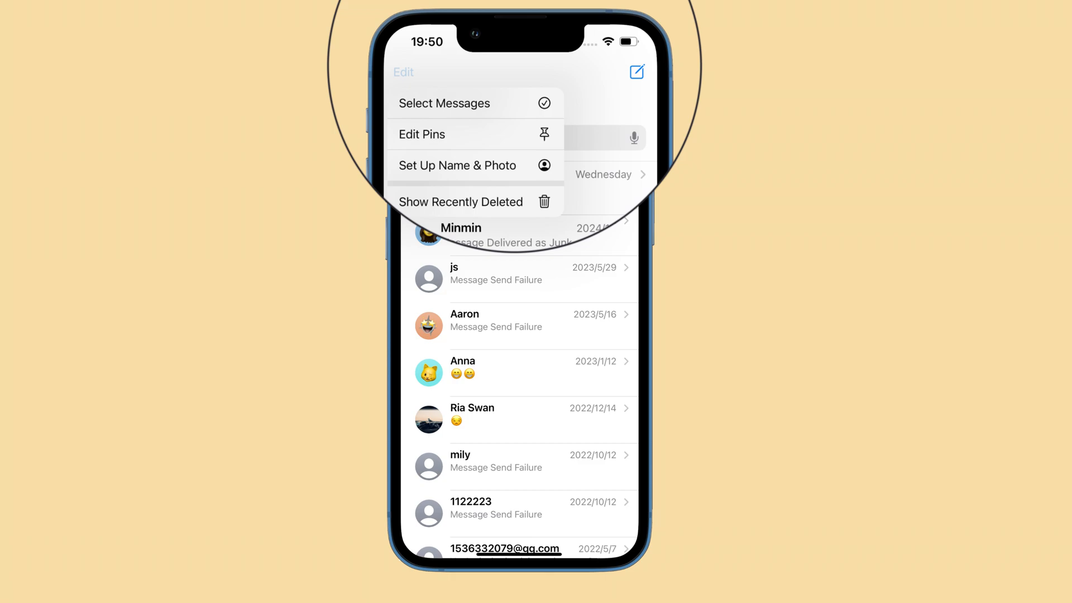
# - Recover the six-message Danjas conversation from Show Recently Deleted
pyautogui.click(459, 201)
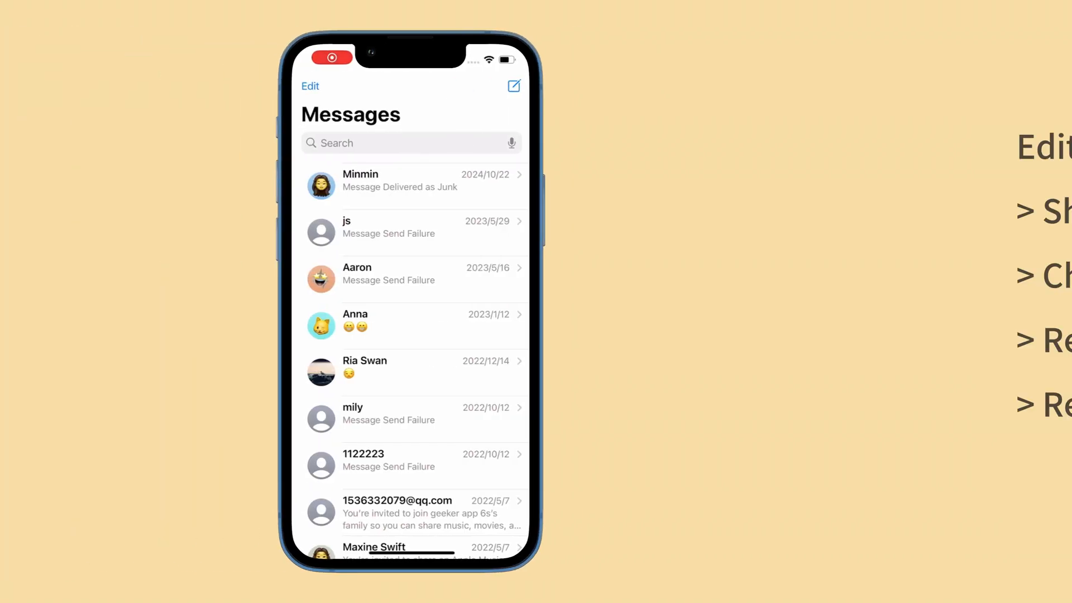
pyautogui.click(310, 86)
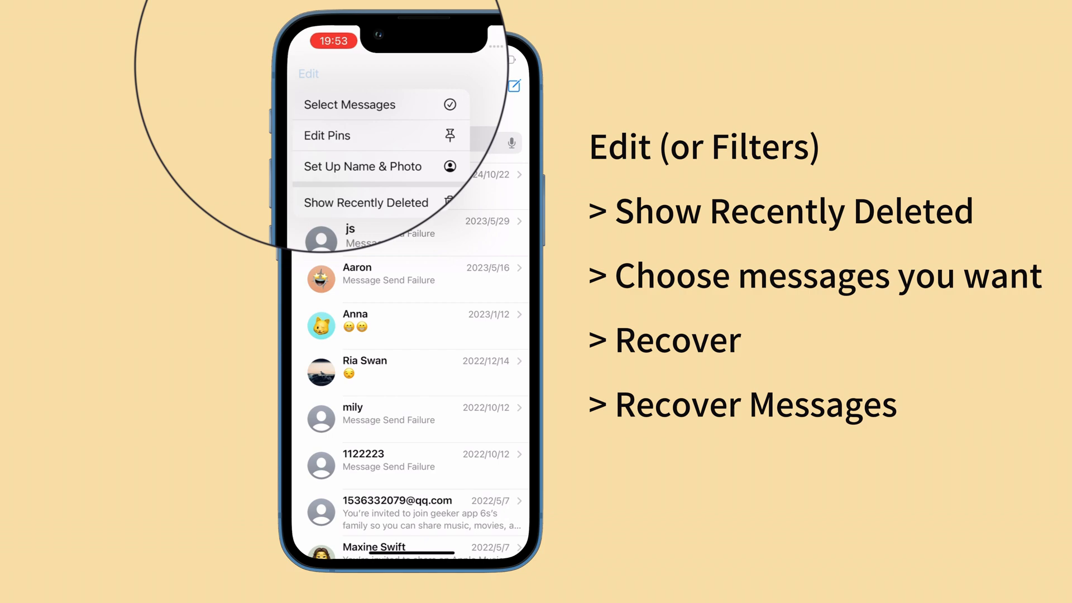
pyautogui.click(364, 201)
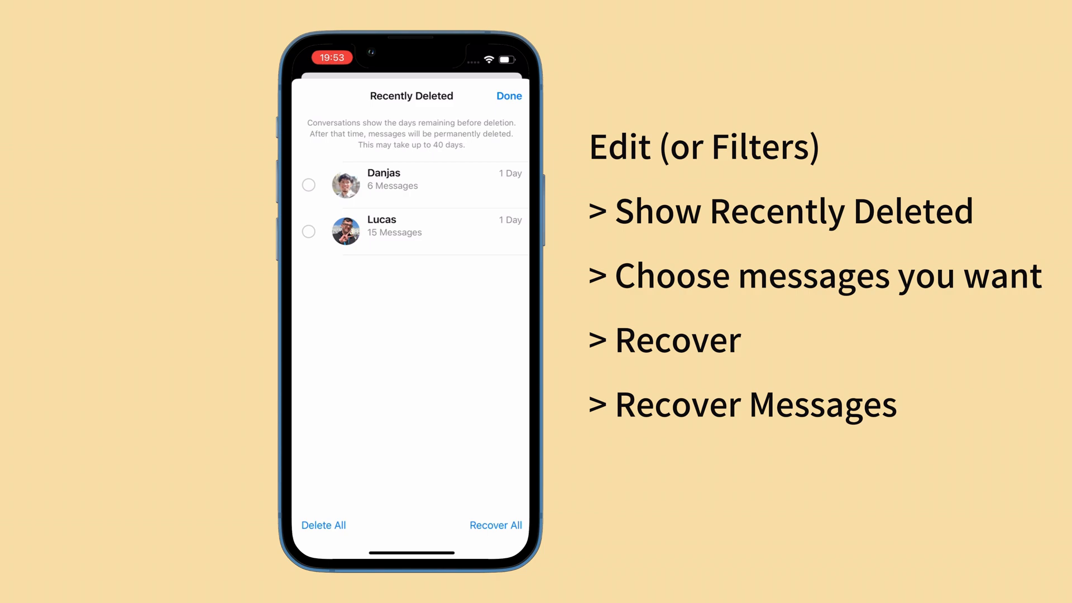
pyautogui.click(308, 186)
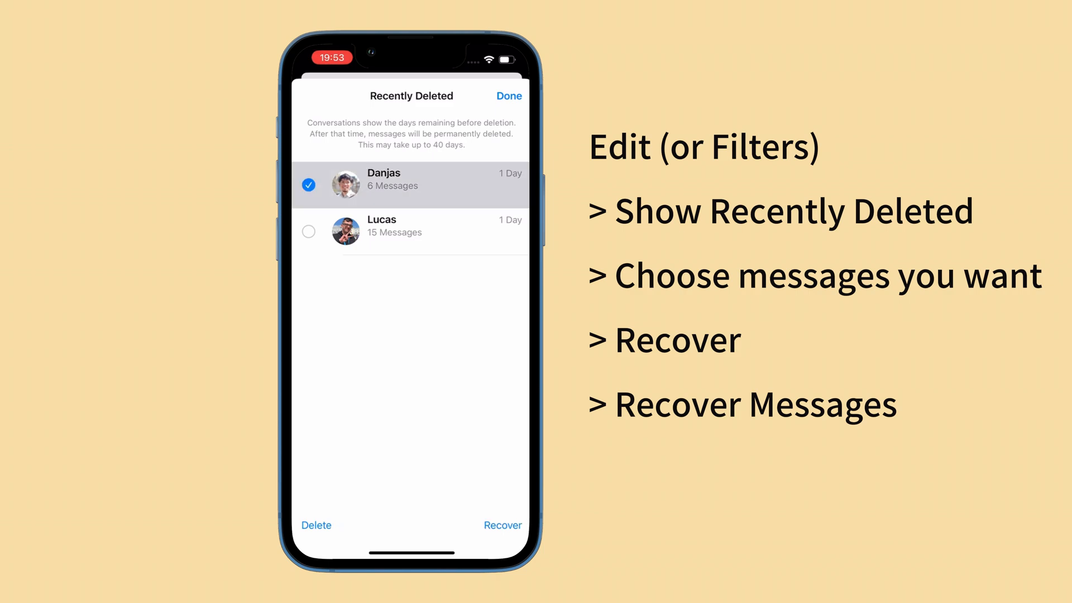
pyautogui.click(502, 525)
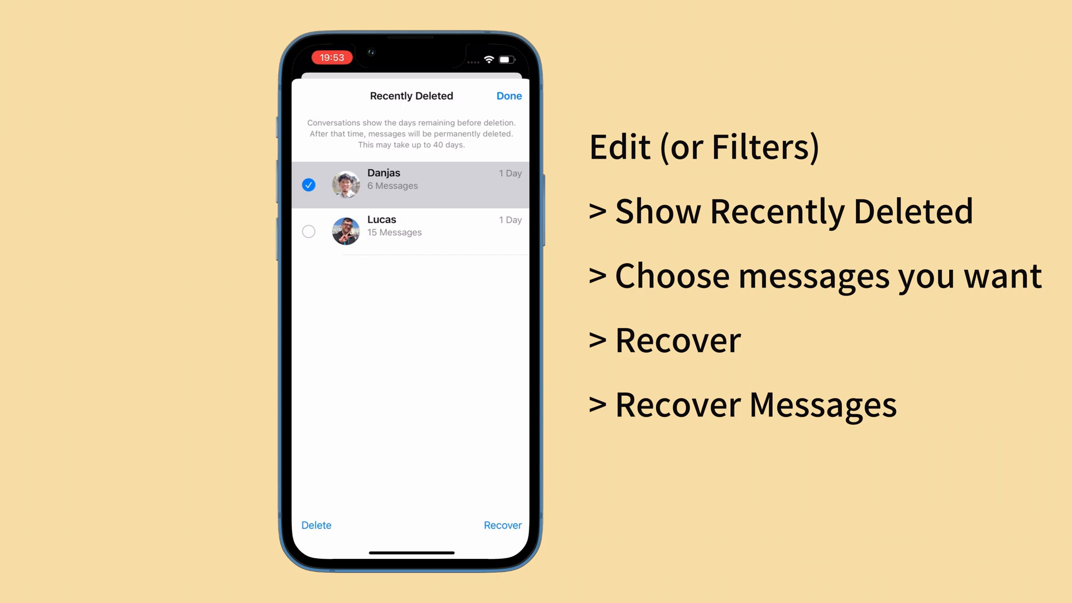
pyautogui.click(503, 525)
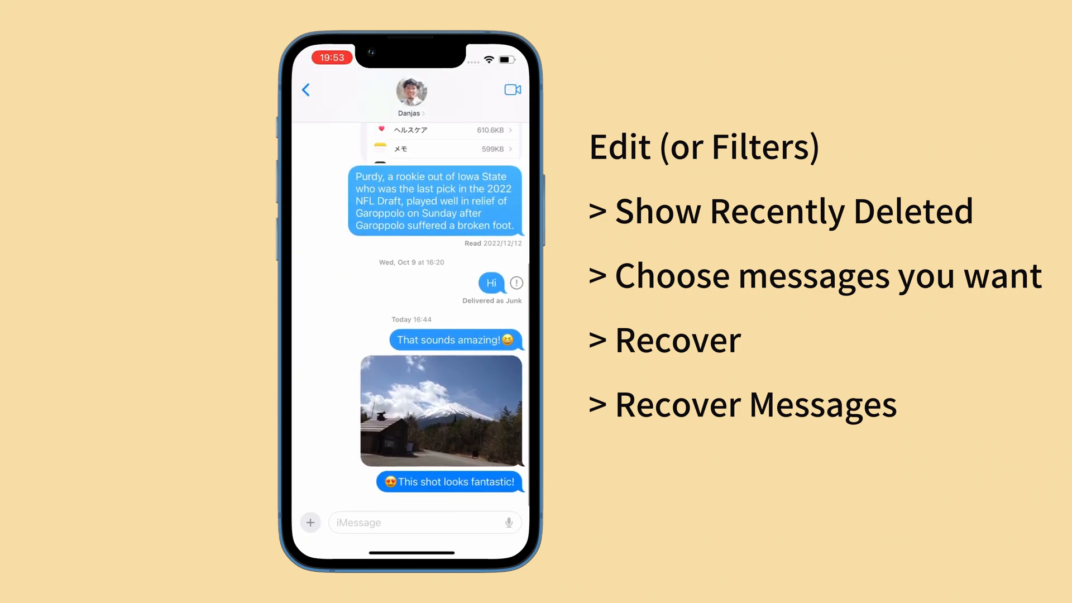
pyautogui.click(441, 410)
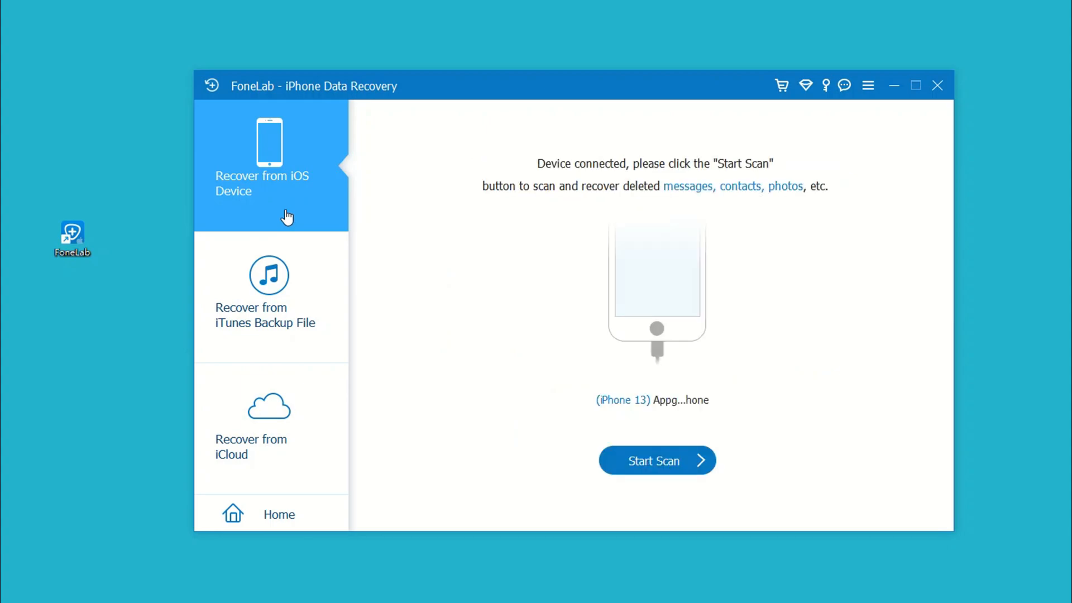
pyautogui.moveTo(657, 460)
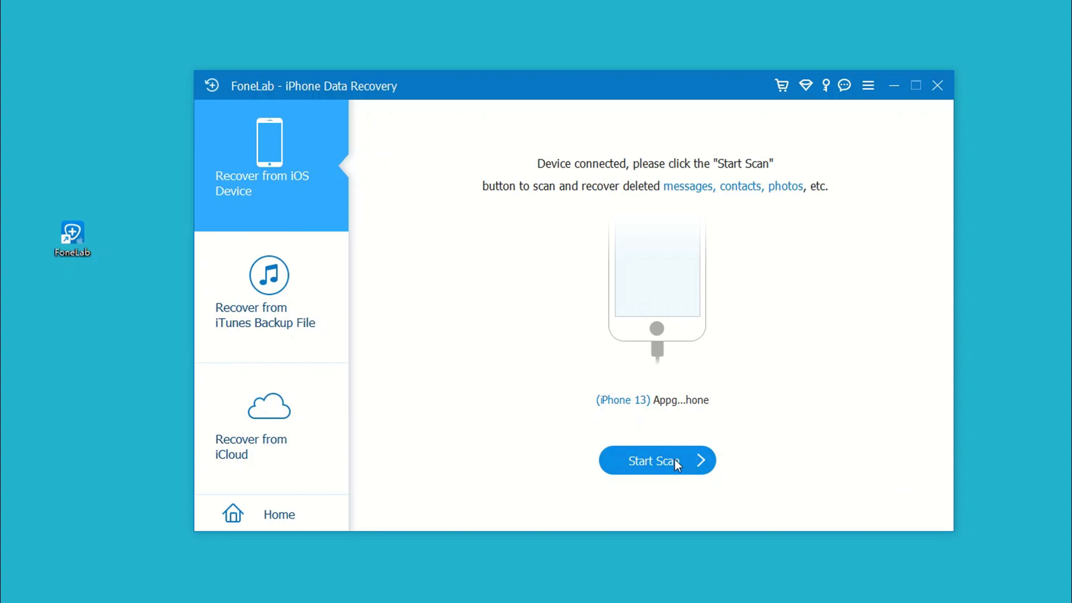
pyautogui.moveTo(627, 463)
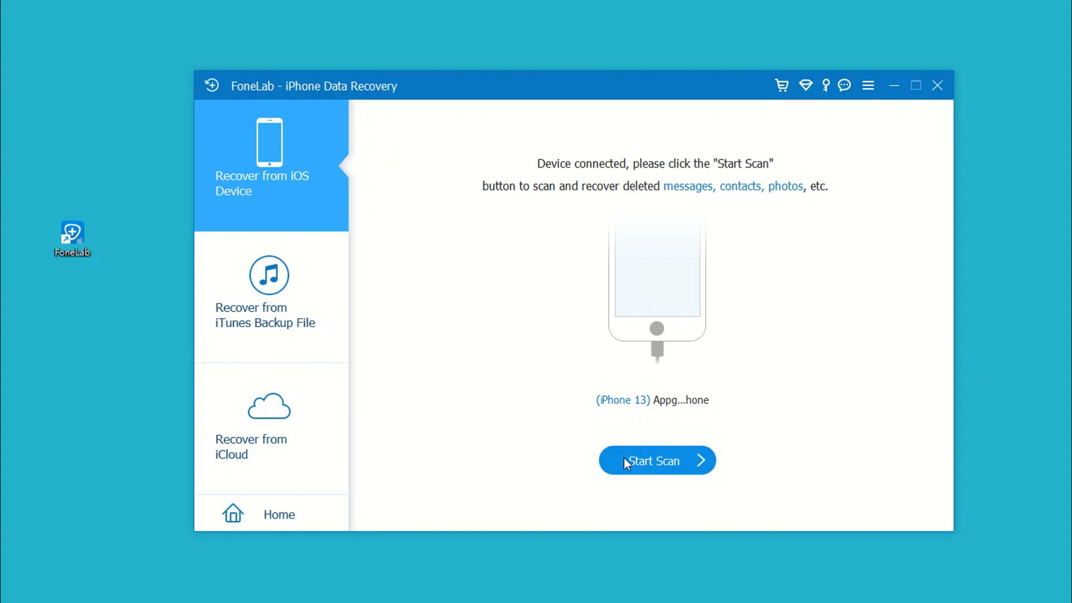
# - Scan the iPhone for deleted data, answering the passcode and encrypted scan prompts
pyautogui.click(654, 460)
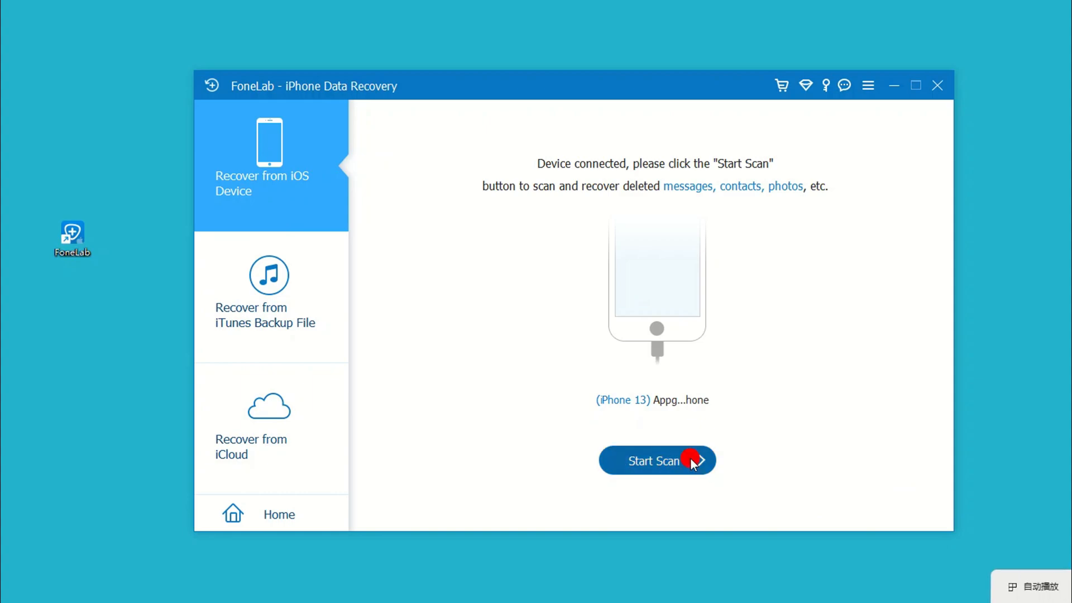
pyautogui.click(655, 460)
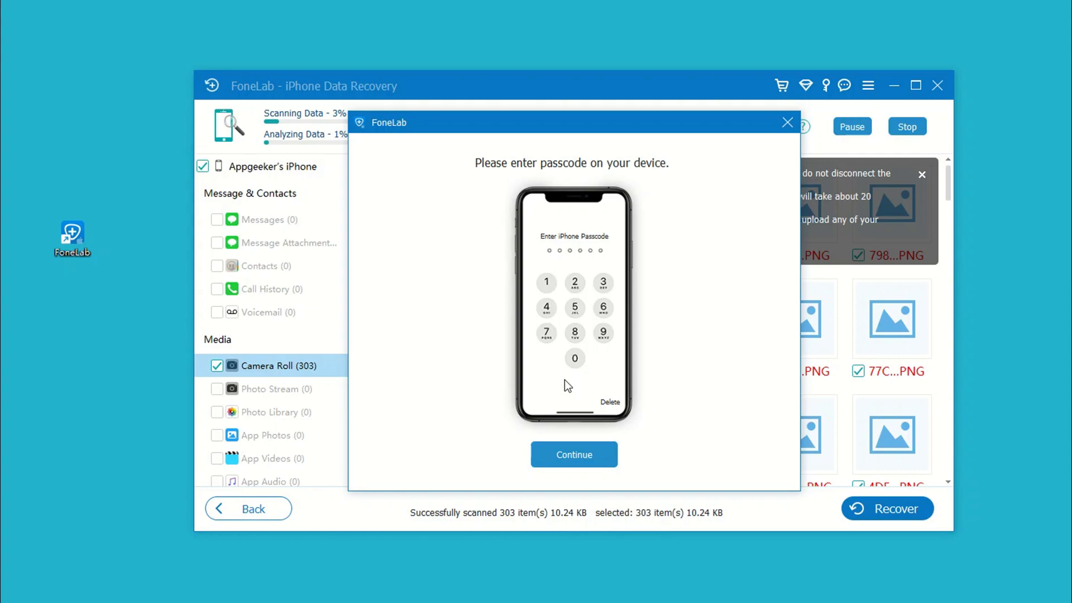
pyautogui.click(787, 122)
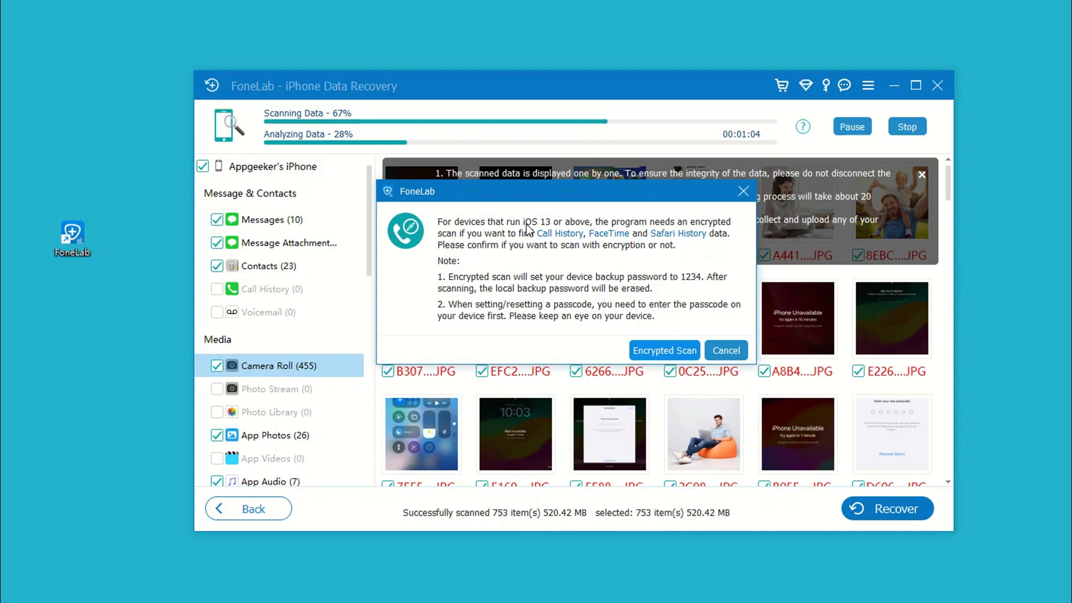
pyautogui.click(724, 350)
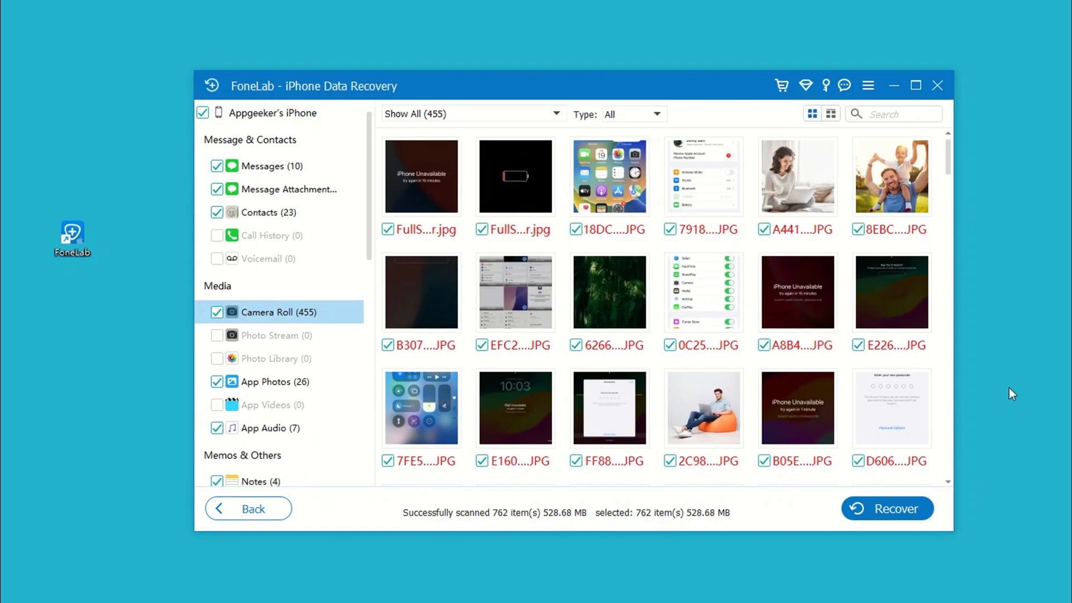
pyautogui.click(263, 166)
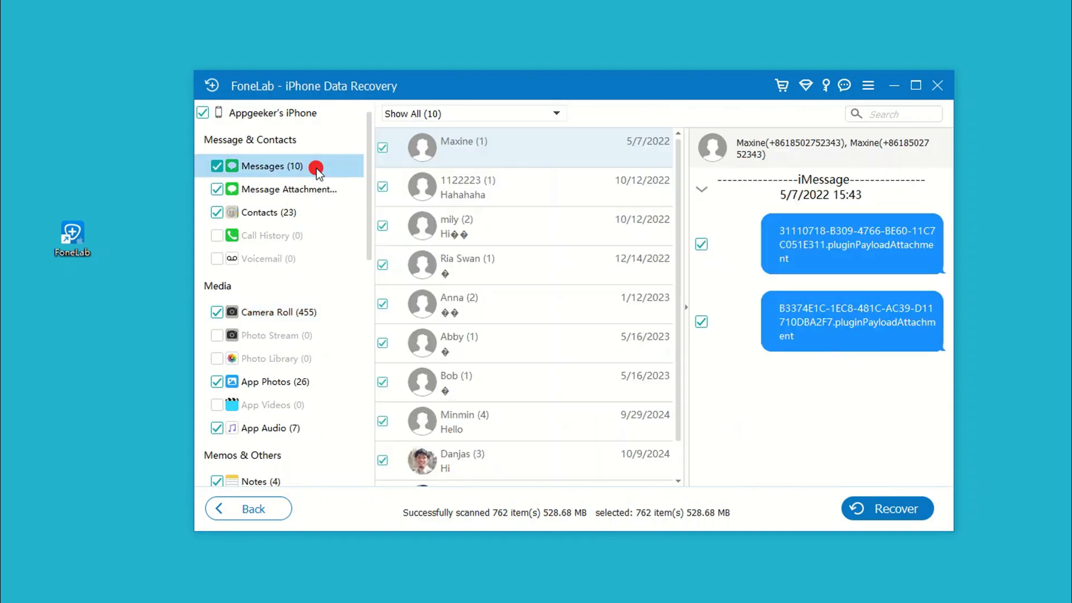
# - Untick all conversations except the 8/13/2025 Lucas conversation
pyautogui.scroll(-3)
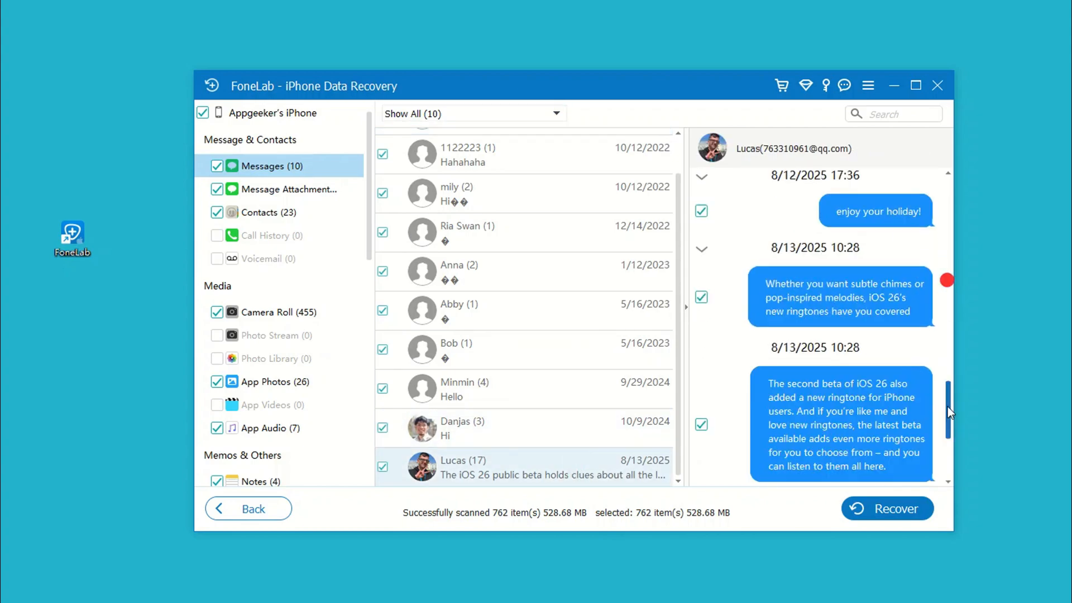
pyautogui.scroll(-3)
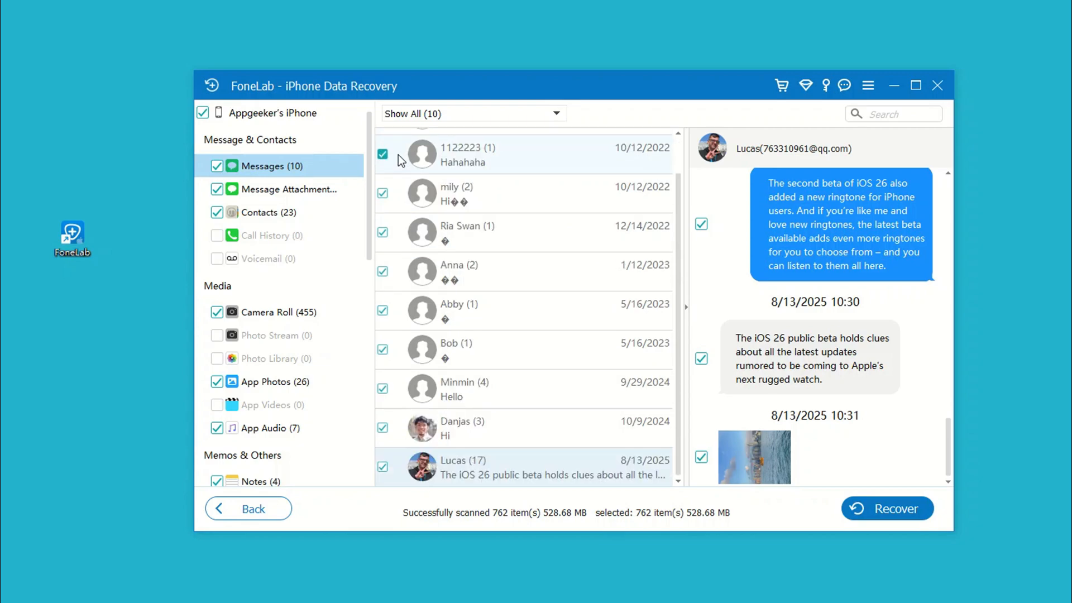
pyautogui.click(382, 154)
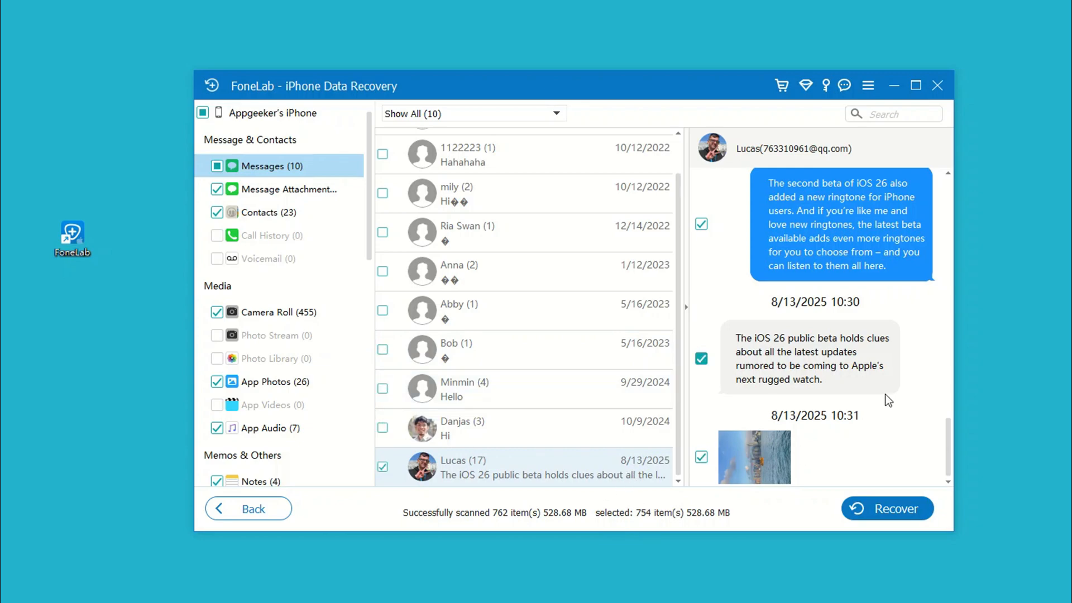
# - Recover the selected data to the D:\iOS\FoneLab output folder
pyautogui.click(886, 508)
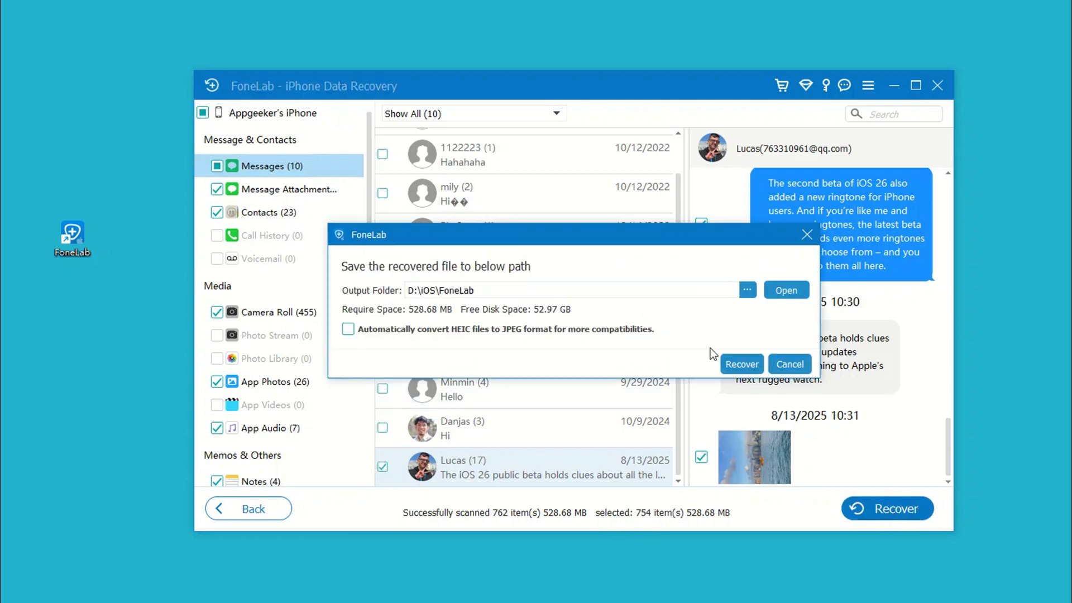
pyautogui.moveTo(749, 356)
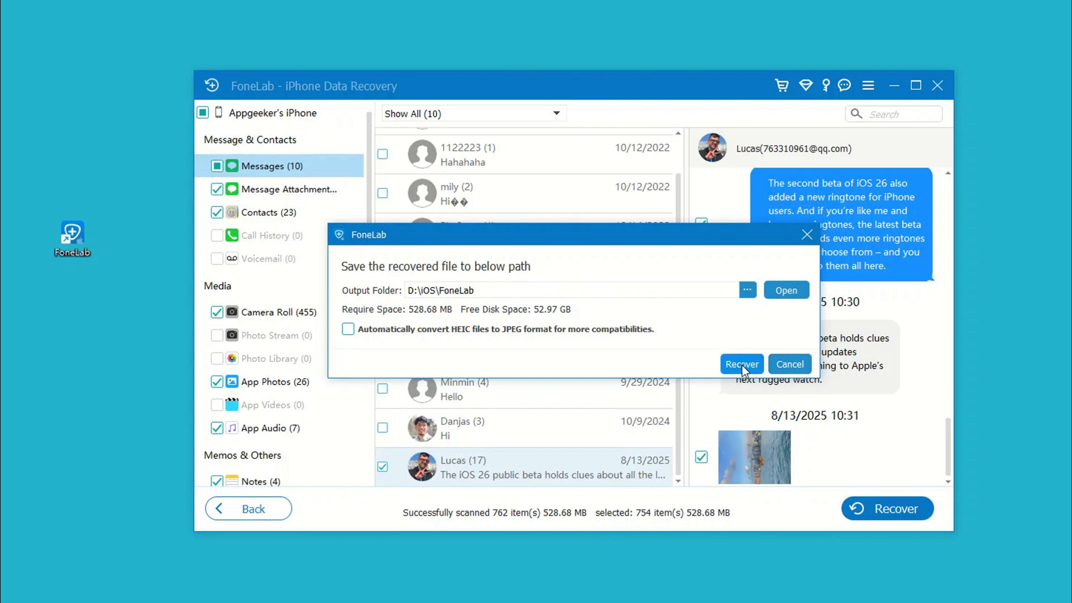
pyautogui.moveTo(737, 338)
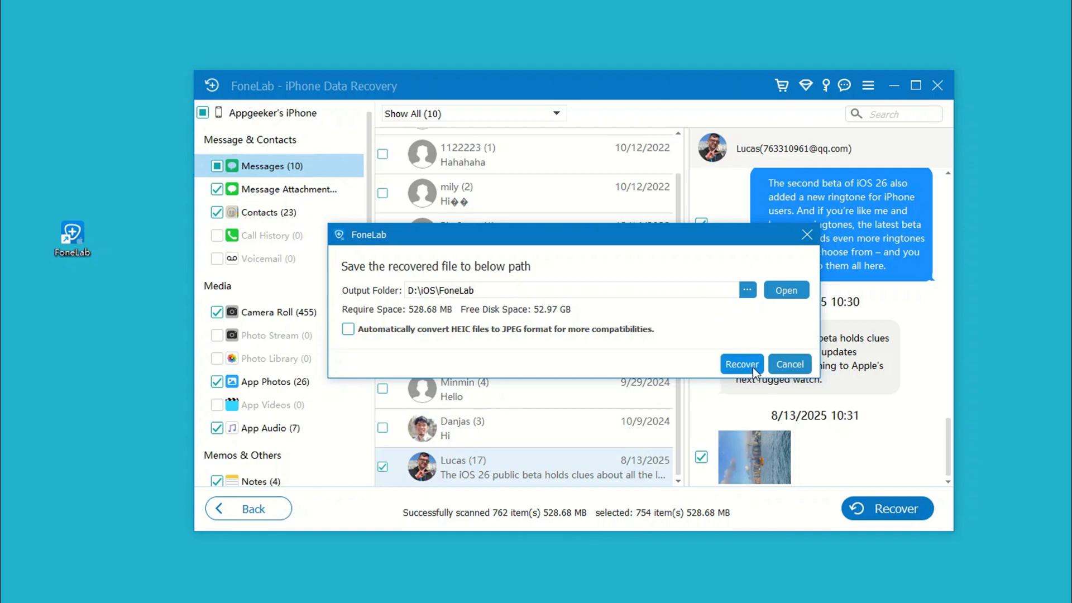
pyautogui.click(740, 363)
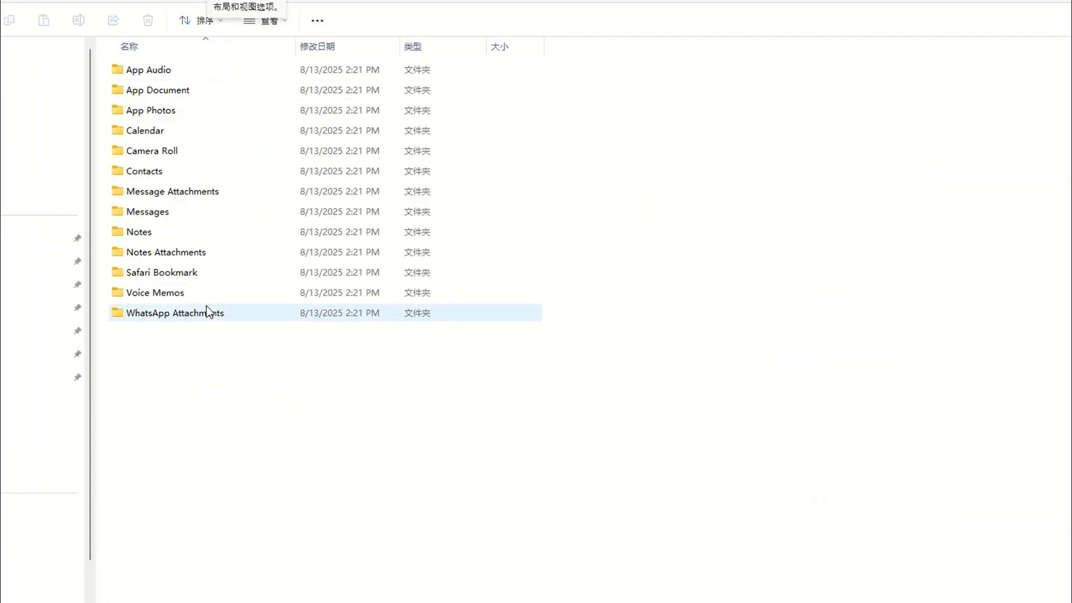
# - Open a recovered category folder in the FoneLab output directory
pyautogui.doubleClick(174, 313)
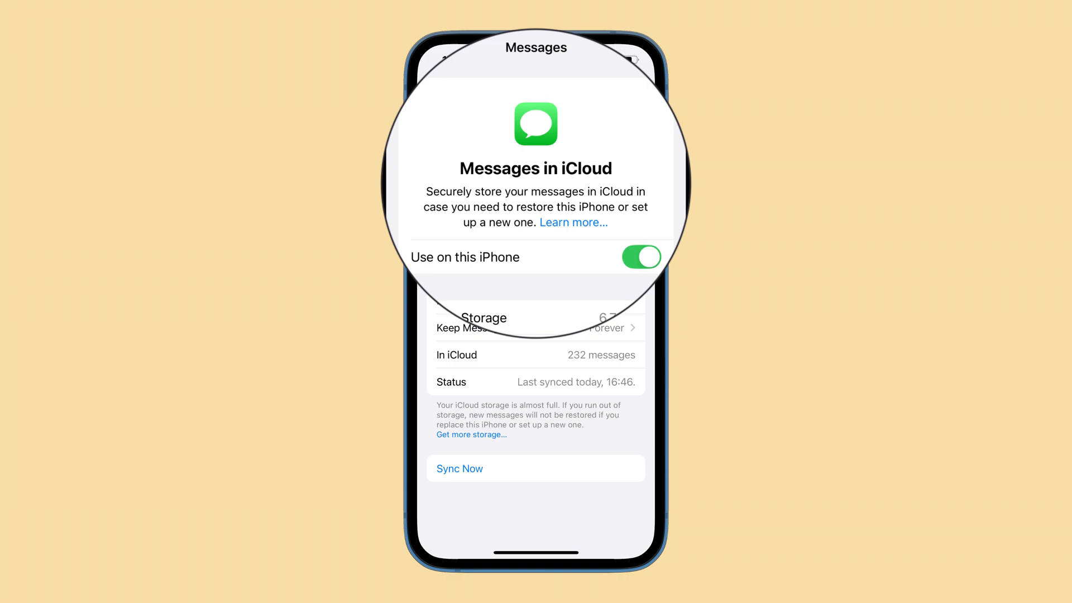
# - Turn off Messages in iCloud with Disable and Download Messages, then go home
pyautogui.click(639, 256)
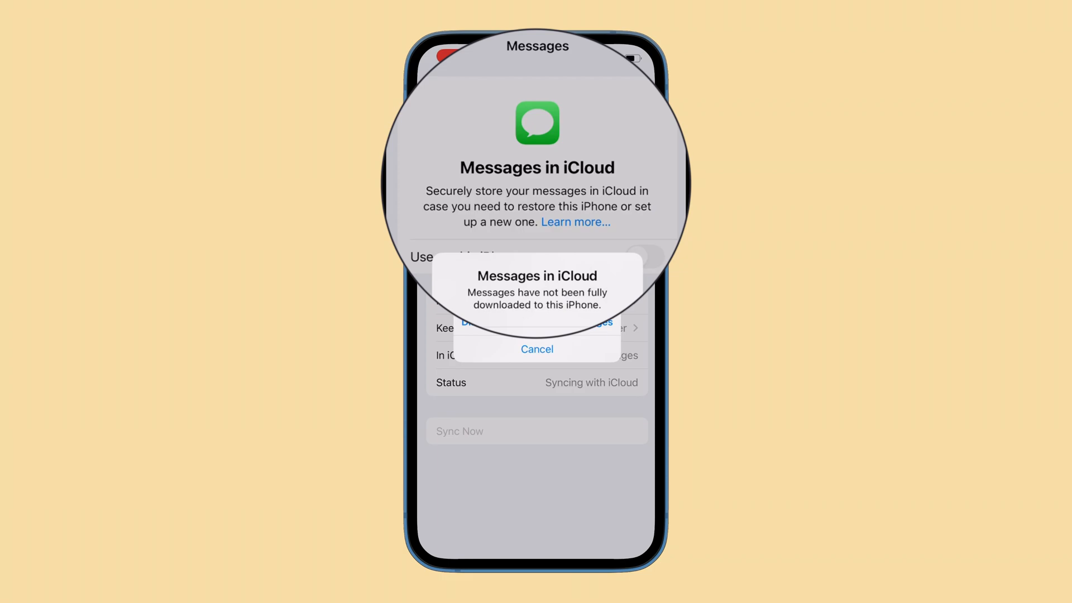
pyautogui.click(537, 348)
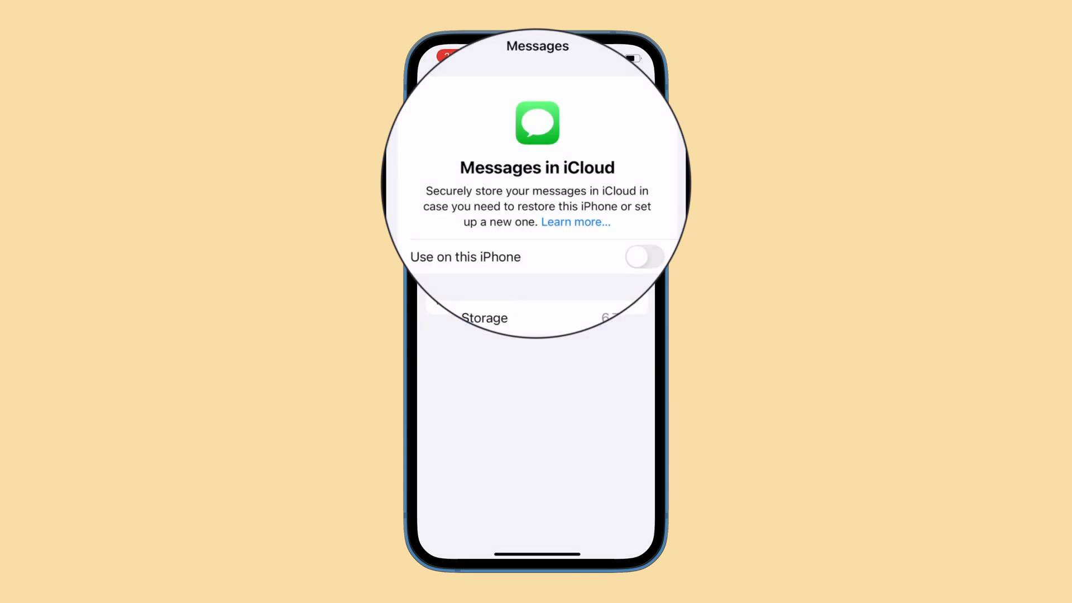
pyautogui.click(643, 256)
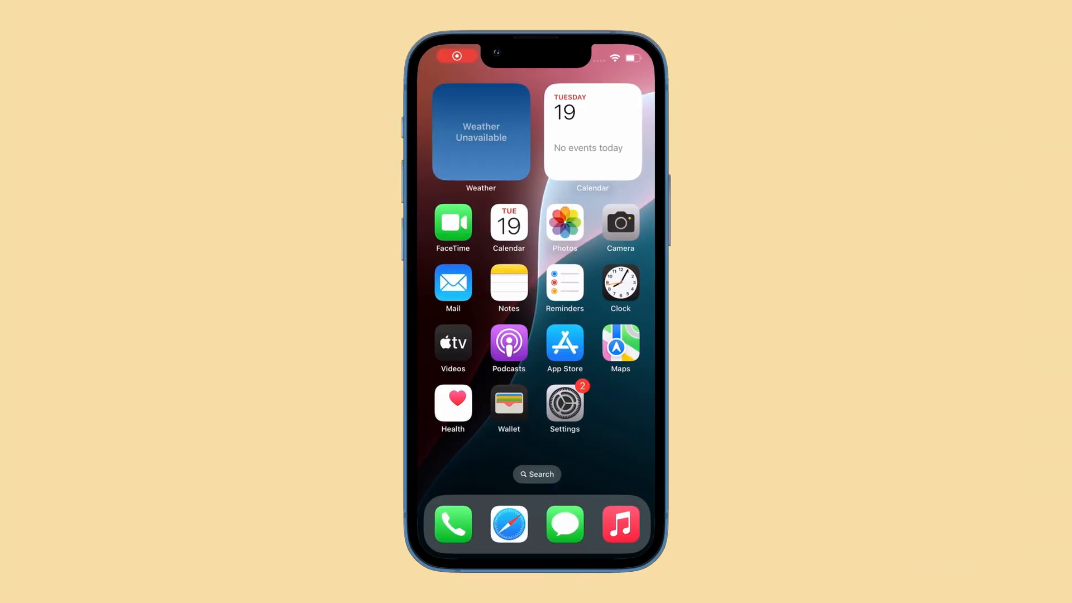
# - Go to the Messages entry under Settings > Apple Account > iCloud
pyautogui.click(563, 403)
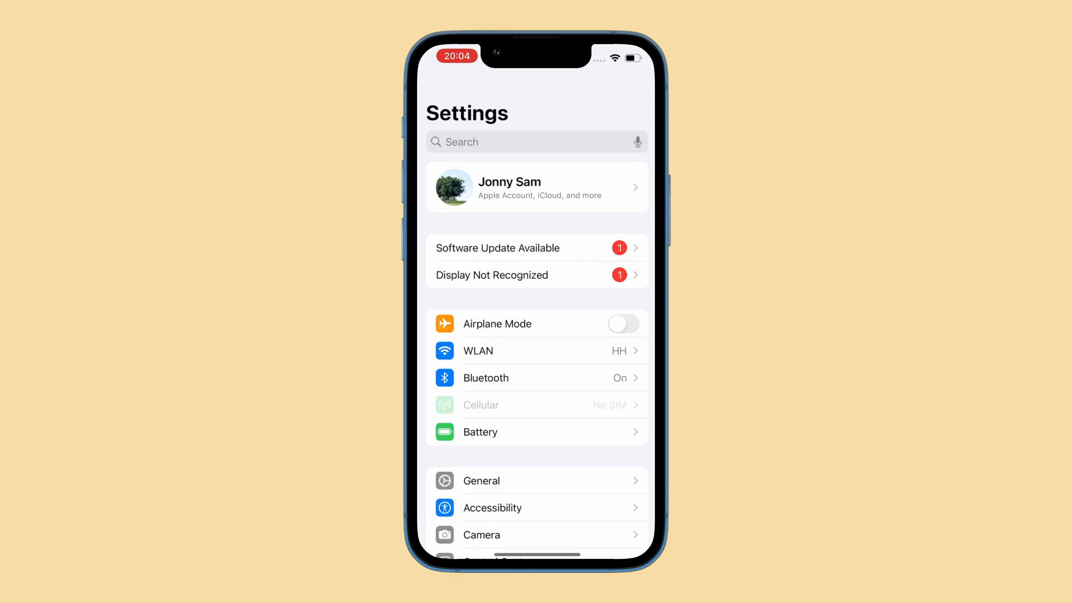
pyautogui.click(535, 187)
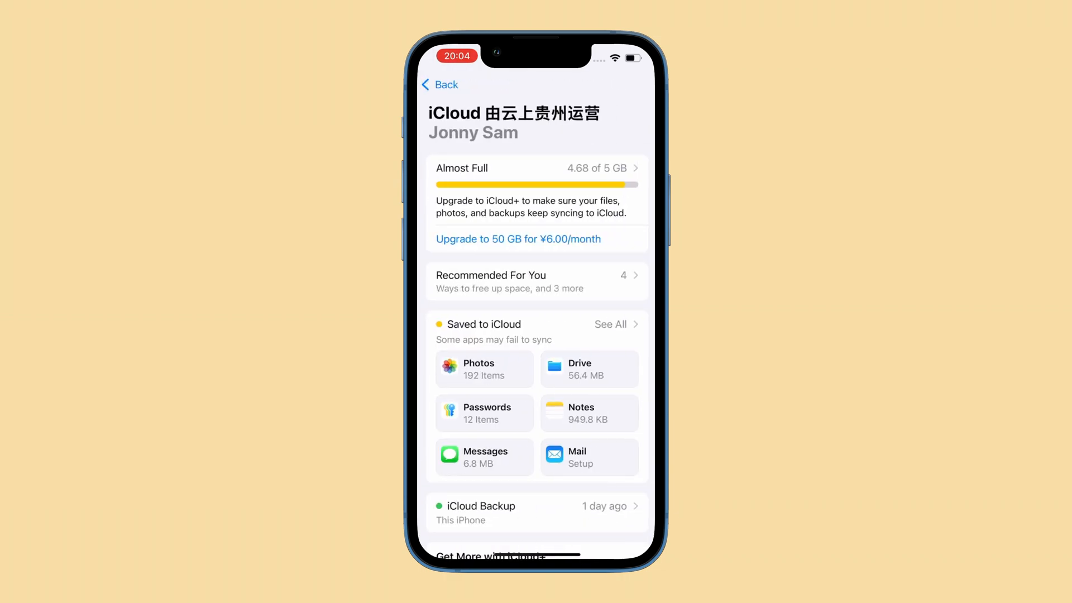
pyautogui.scroll(-3)
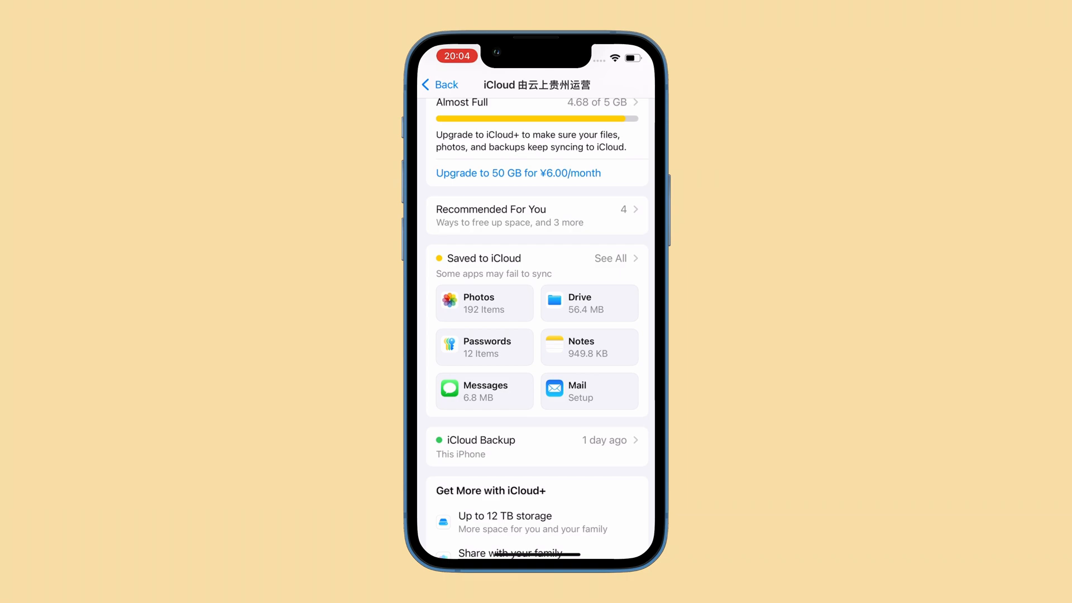
pyautogui.click(484, 391)
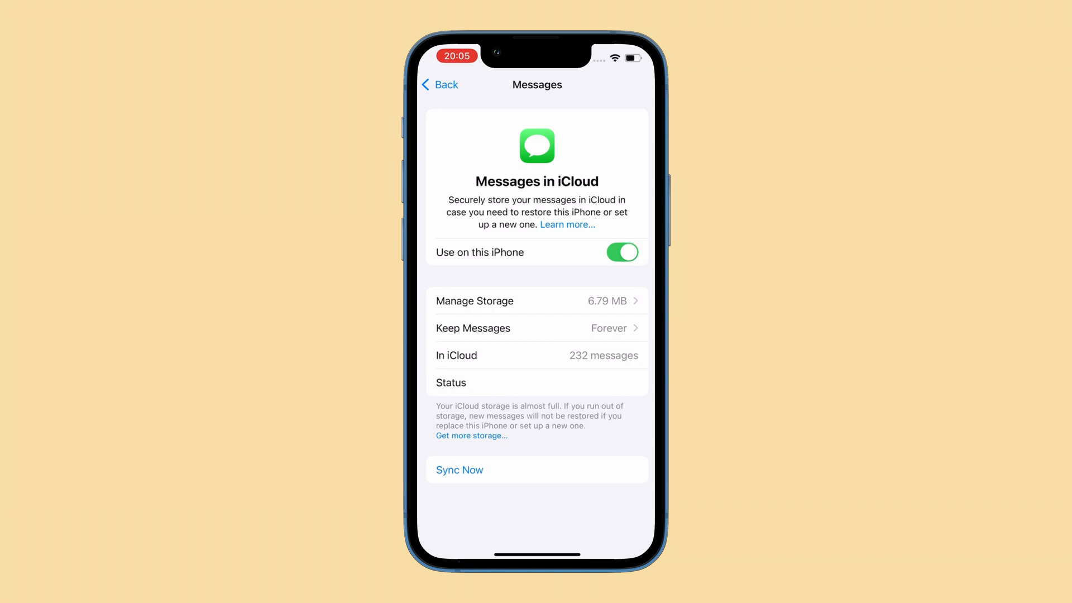
# - Turn Use on this iPhone off with Disable and Download Messages, then back on
pyautogui.click(621, 252)
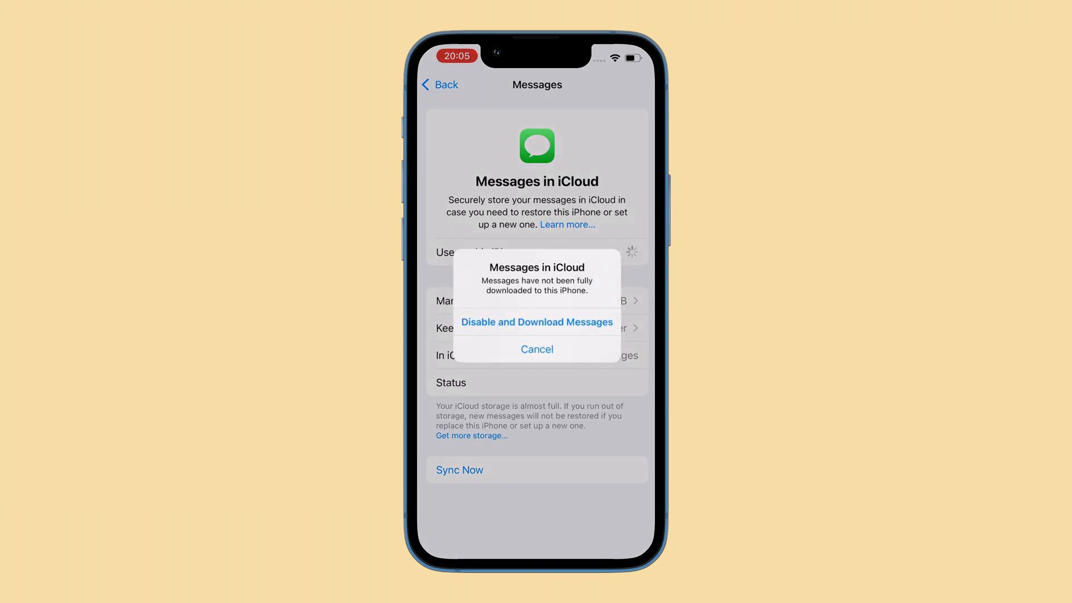
pyautogui.click(535, 321)
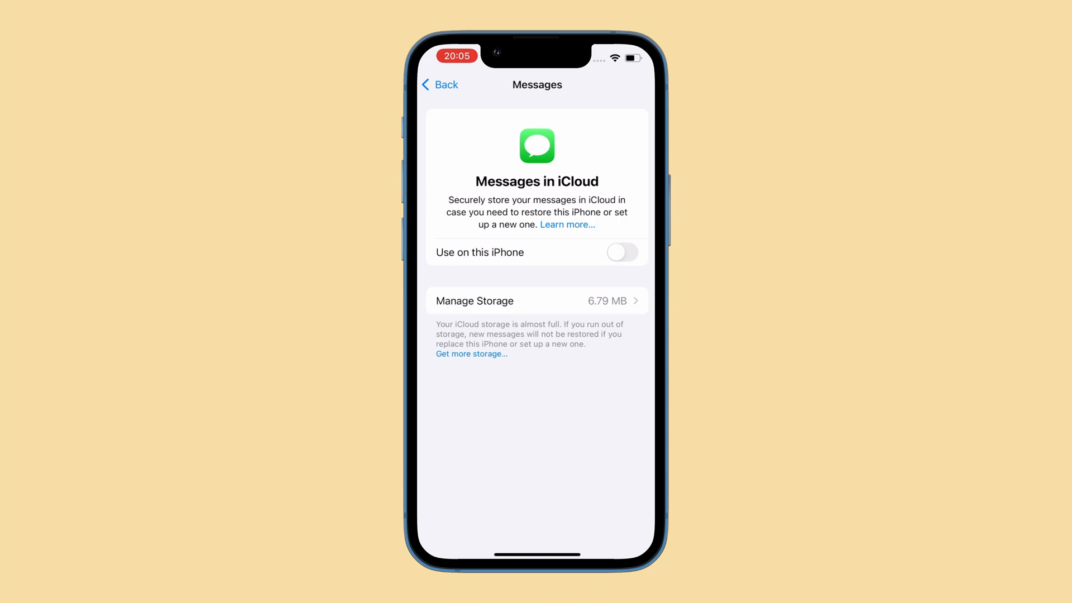
pyautogui.click(621, 252)
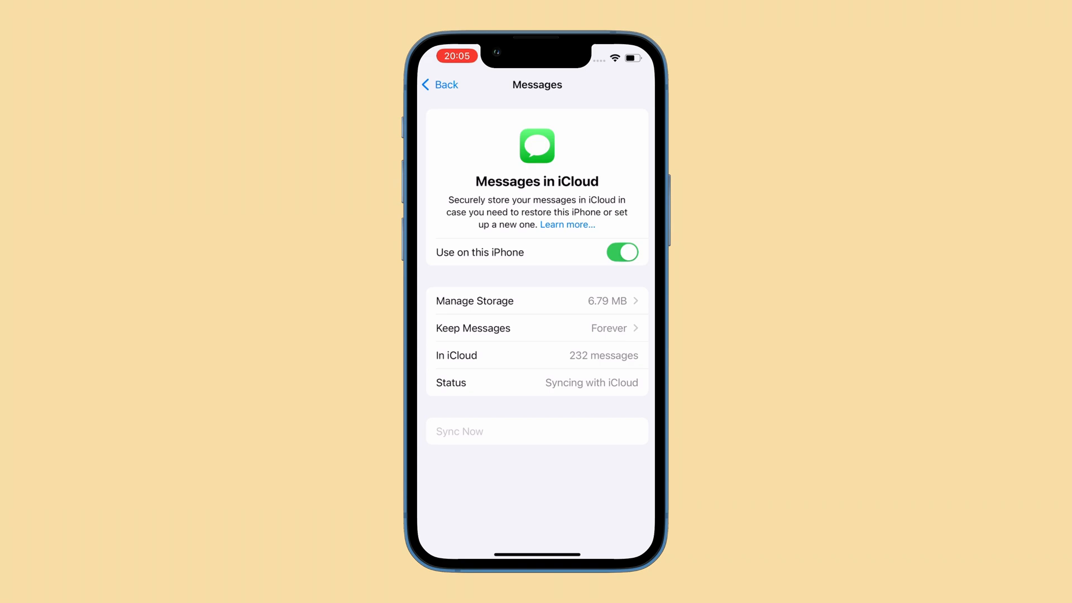
pyautogui.click(440, 84)
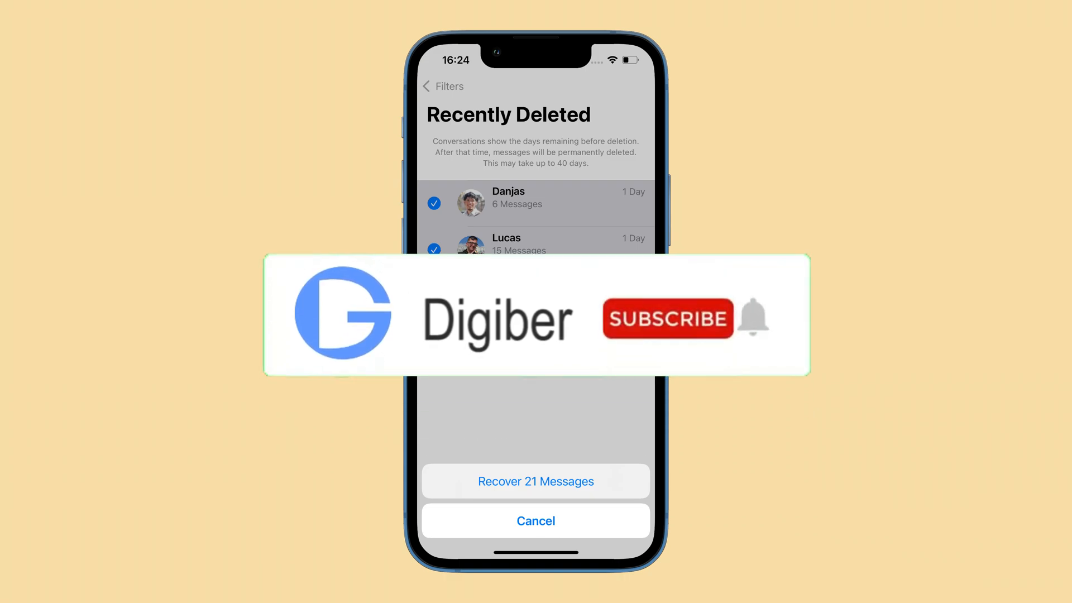
# - Recover the selected conversations (21 messages) from Recently Deleted
pyautogui.click(666, 319)
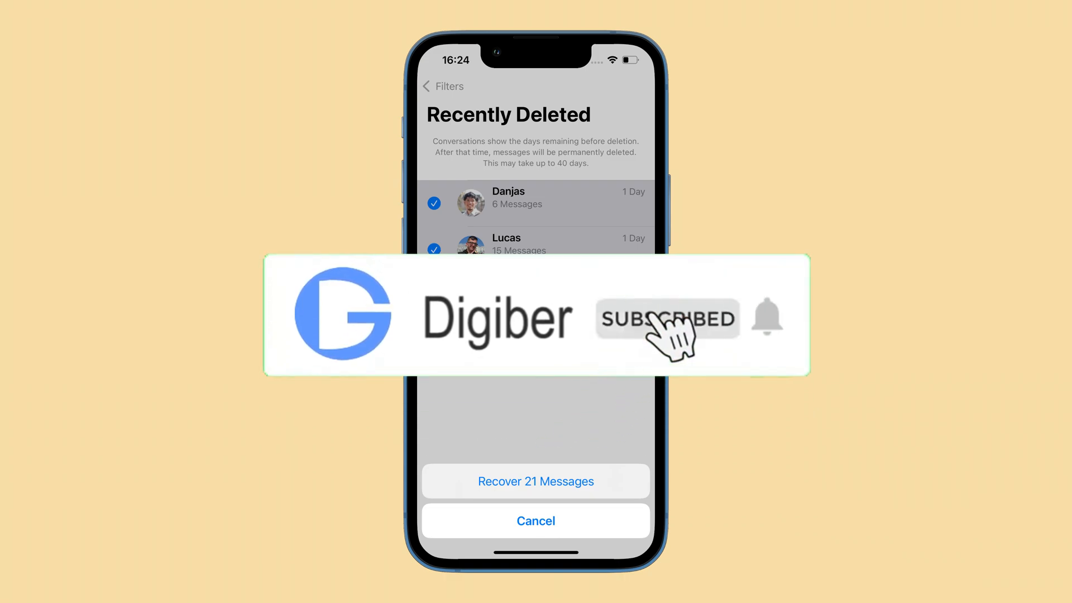